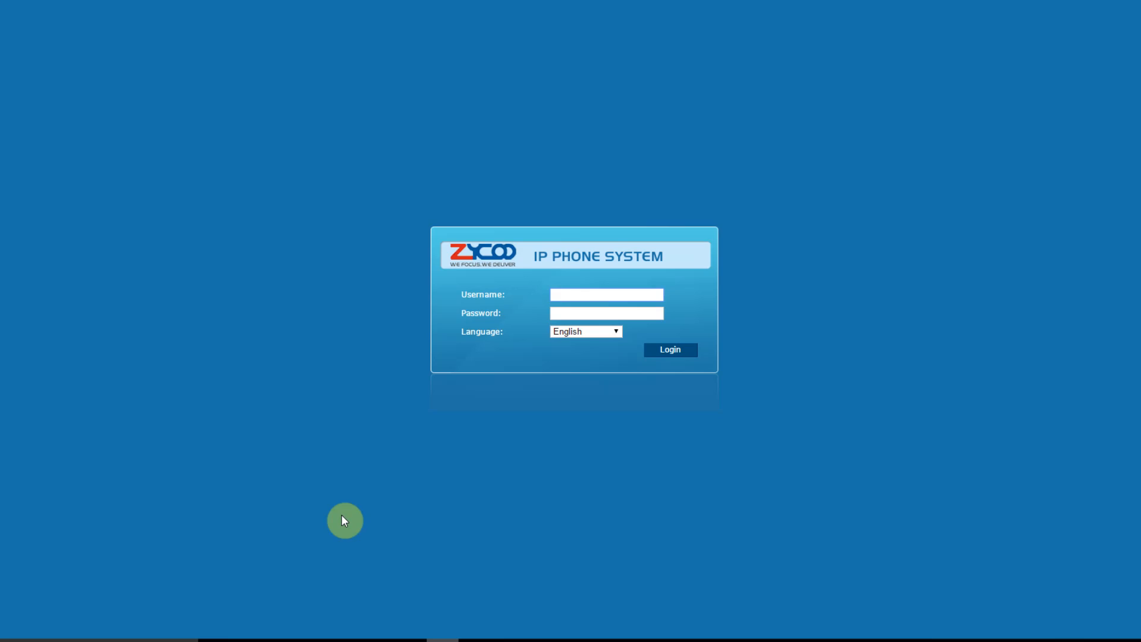
# Log in to the CooVox phone system with the admin username and password.
pyautogui.click(606, 293)
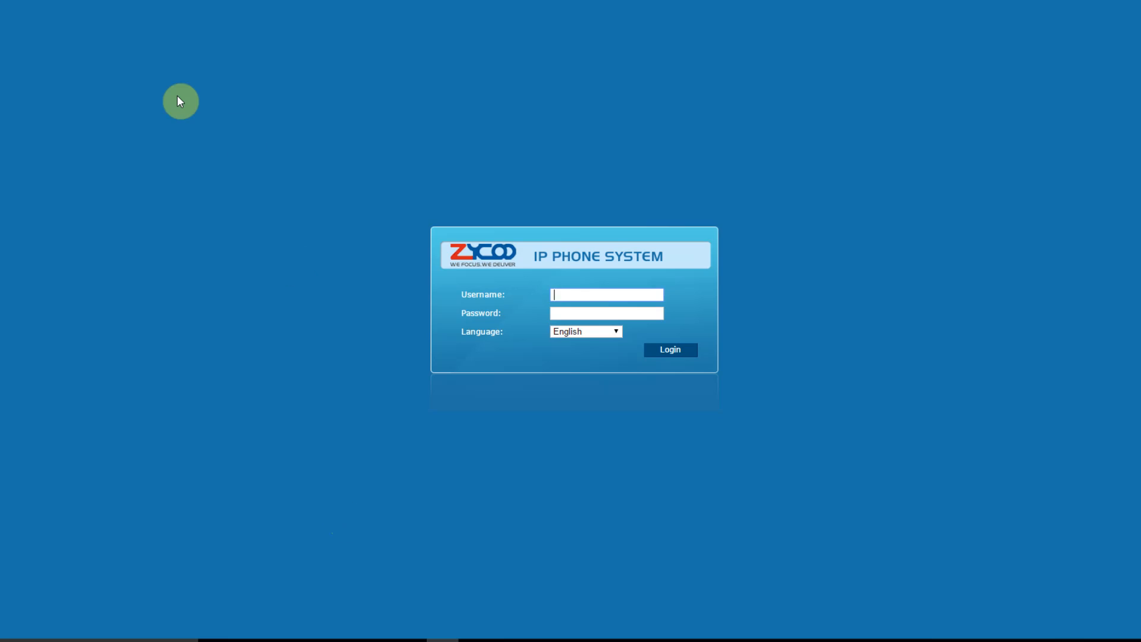
pyautogui.write('admn')
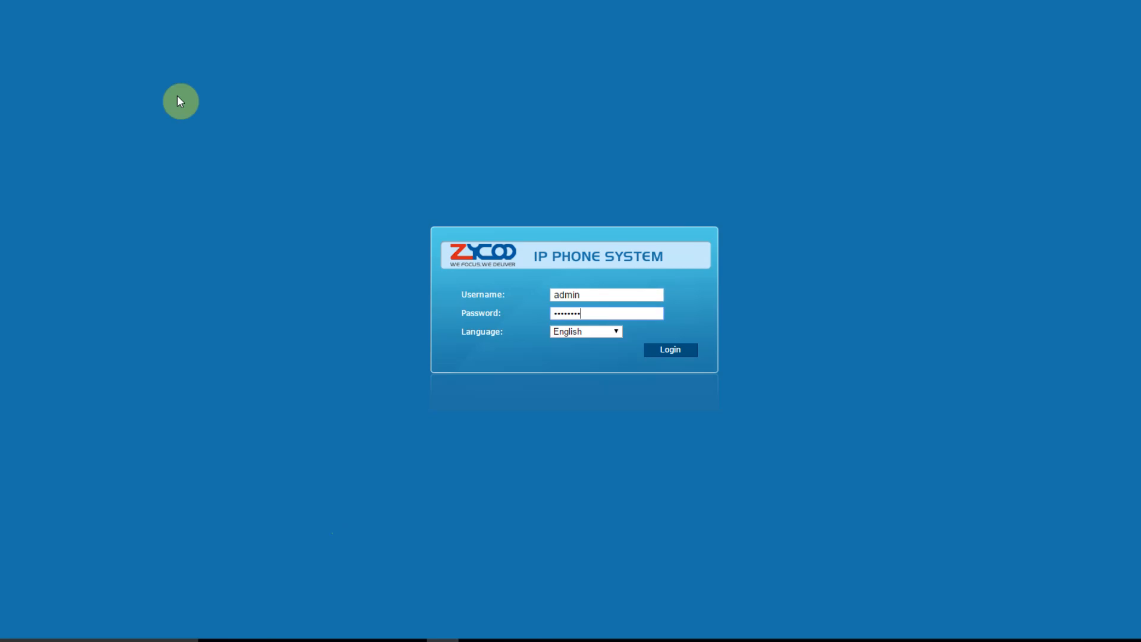
pyautogui.click(669, 349)
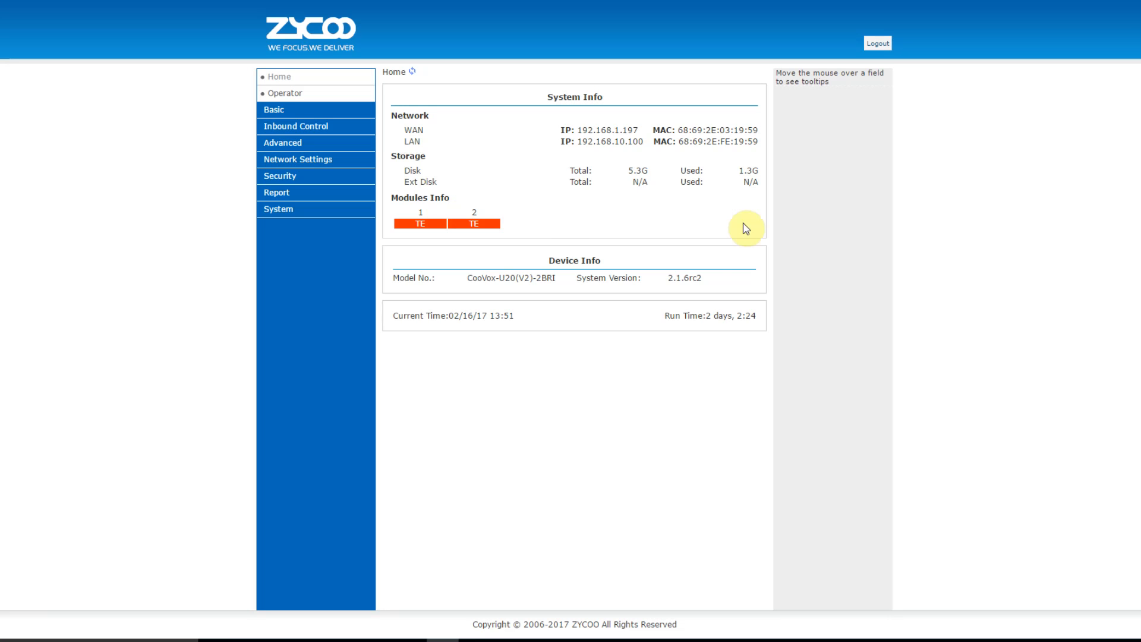
pyautogui.moveTo(690, 280)
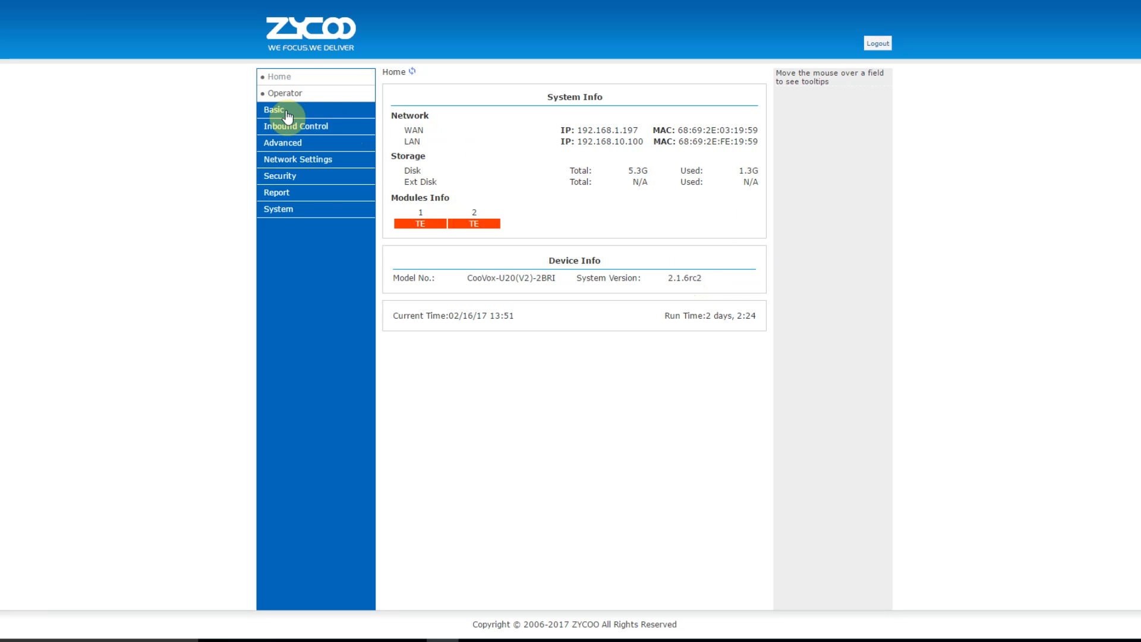
# Show the Extensions list under Basic (13 SIP extensions incl. 711, 712) and expand Advanced.
pyautogui.click(274, 110)
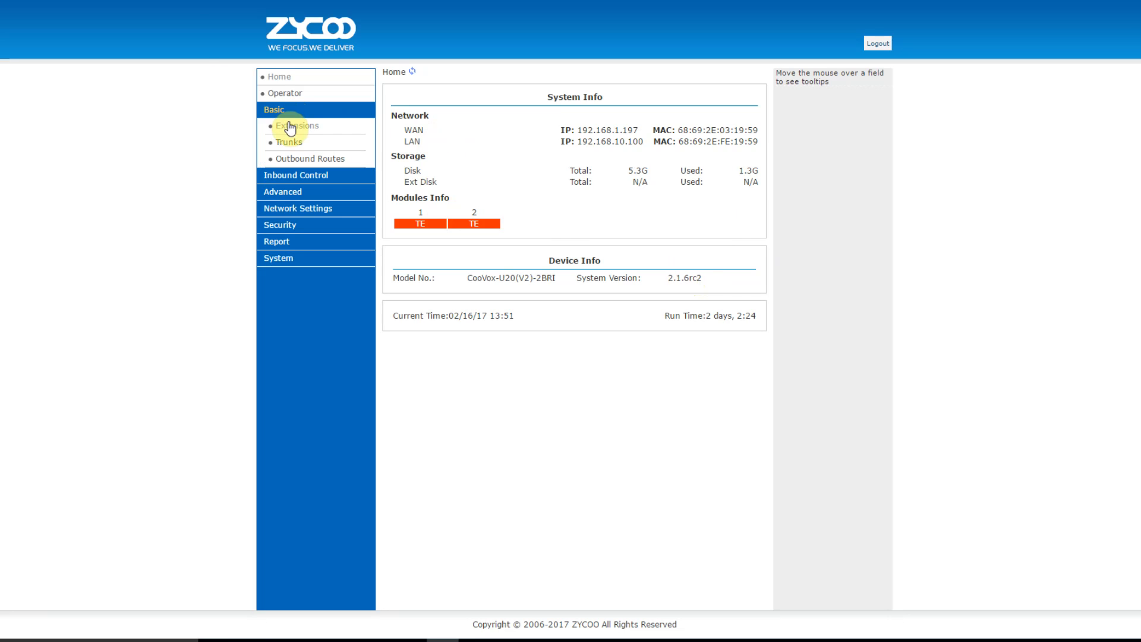
pyautogui.click(297, 124)
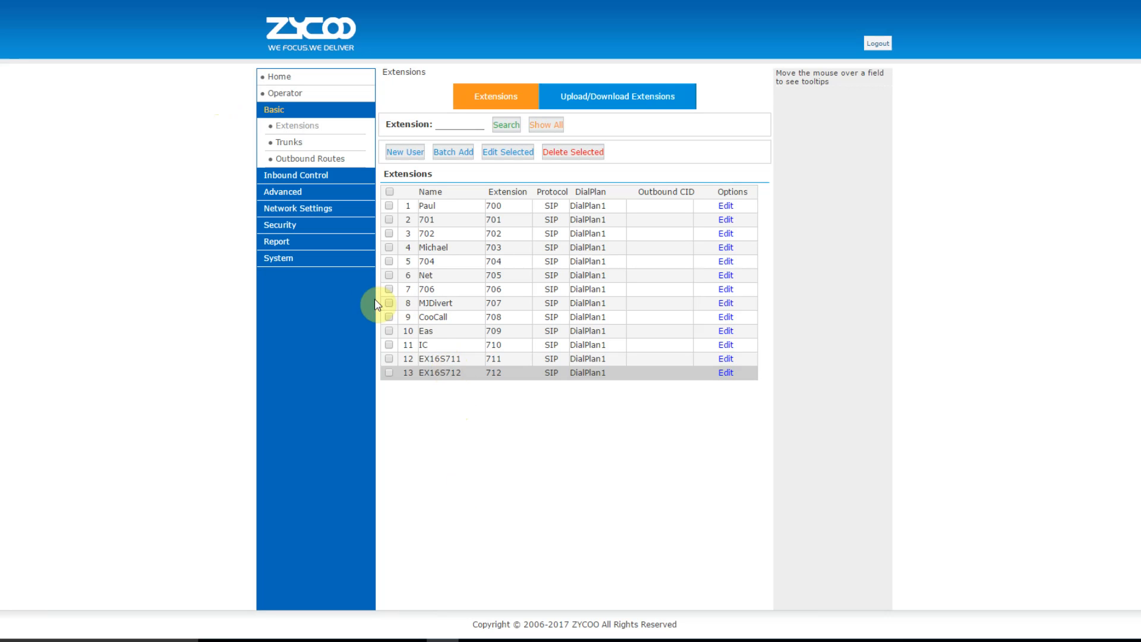
pyautogui.click(282, 192)
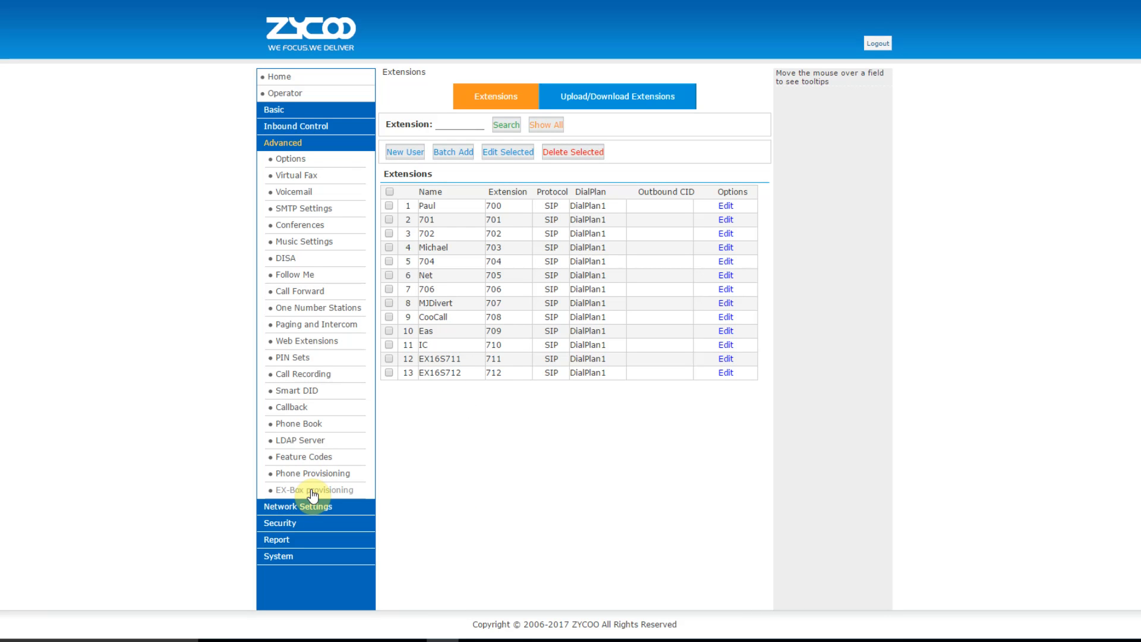
# Run Discover in EX-Box provisioning to find the unconfigured EX16S at 192.168.1.195.
pyautogui.click(312, 488)
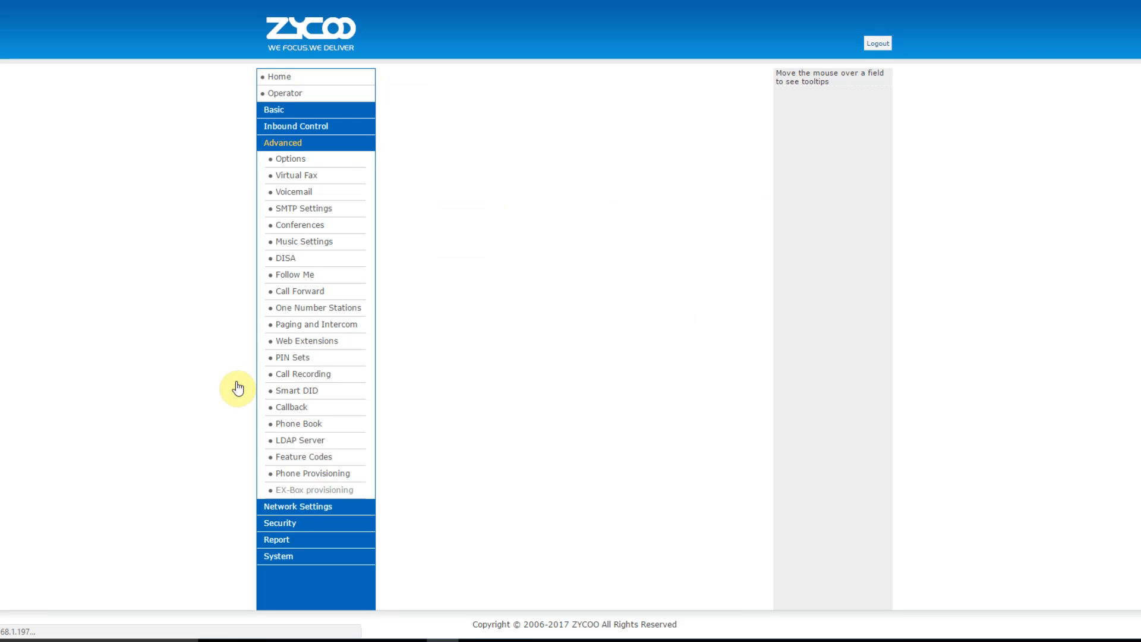
pyautogui.click(314, 489)
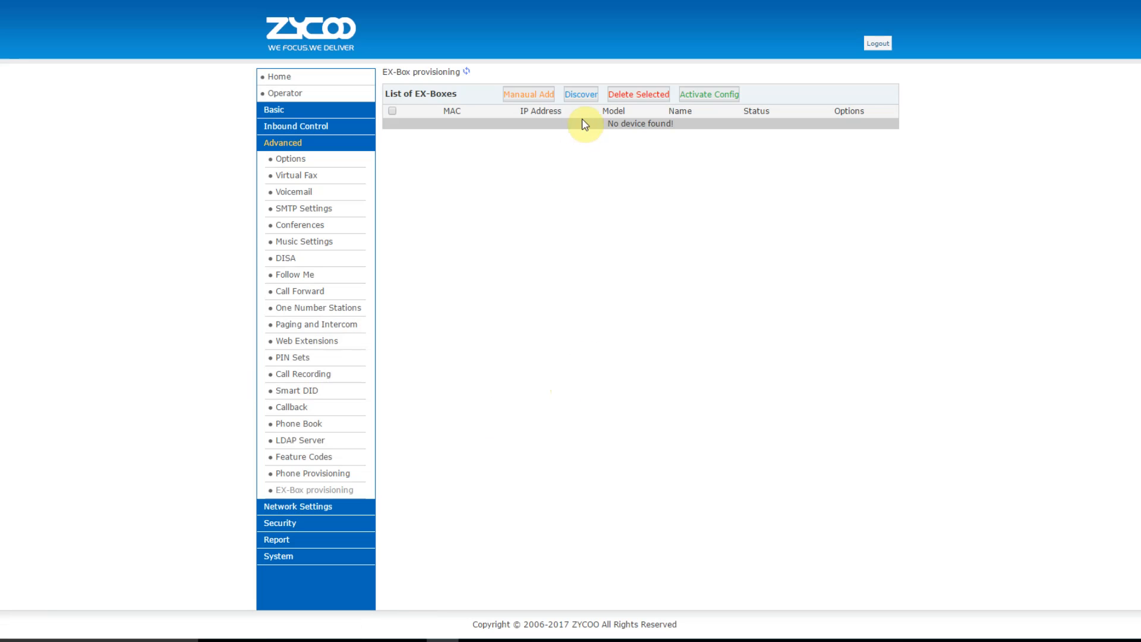
pyautogui.click(466, 70)
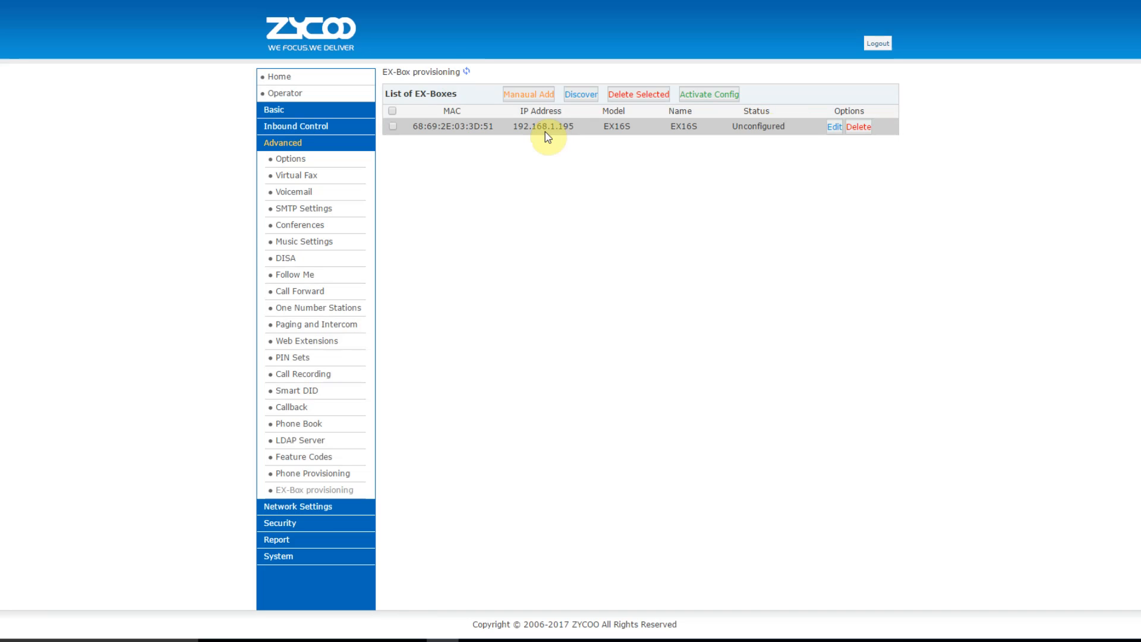
pyautogui.moveTo(834, 135)
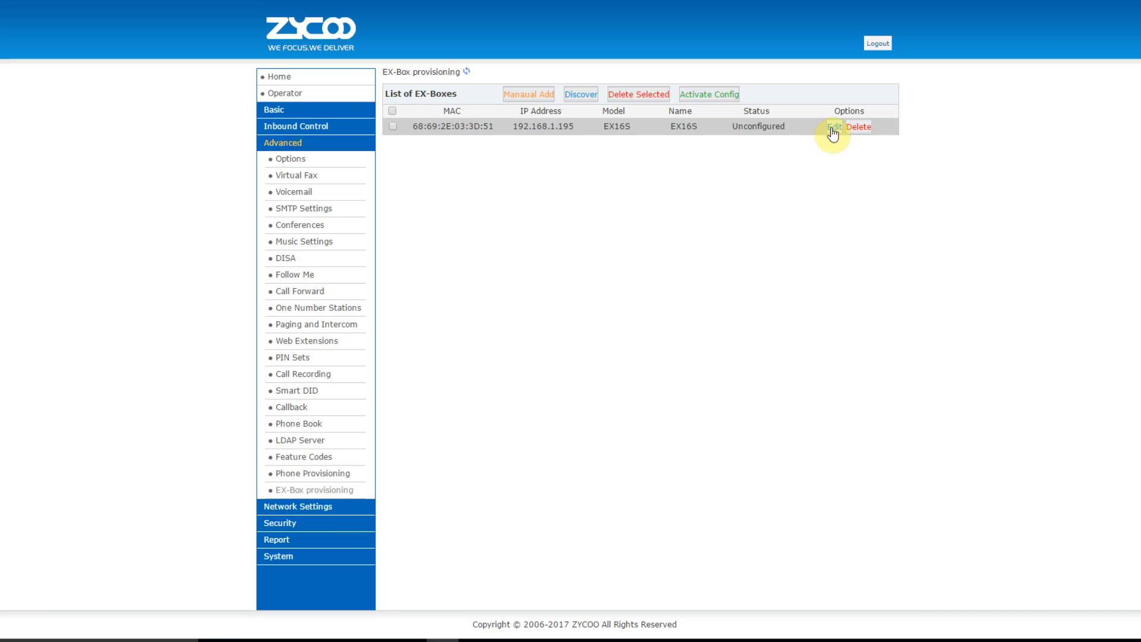
# Edit the EX16S, fill ports 1–2 from start extension 711 (711, 712) and save the mapping.
pyautogui.click(833, 127)
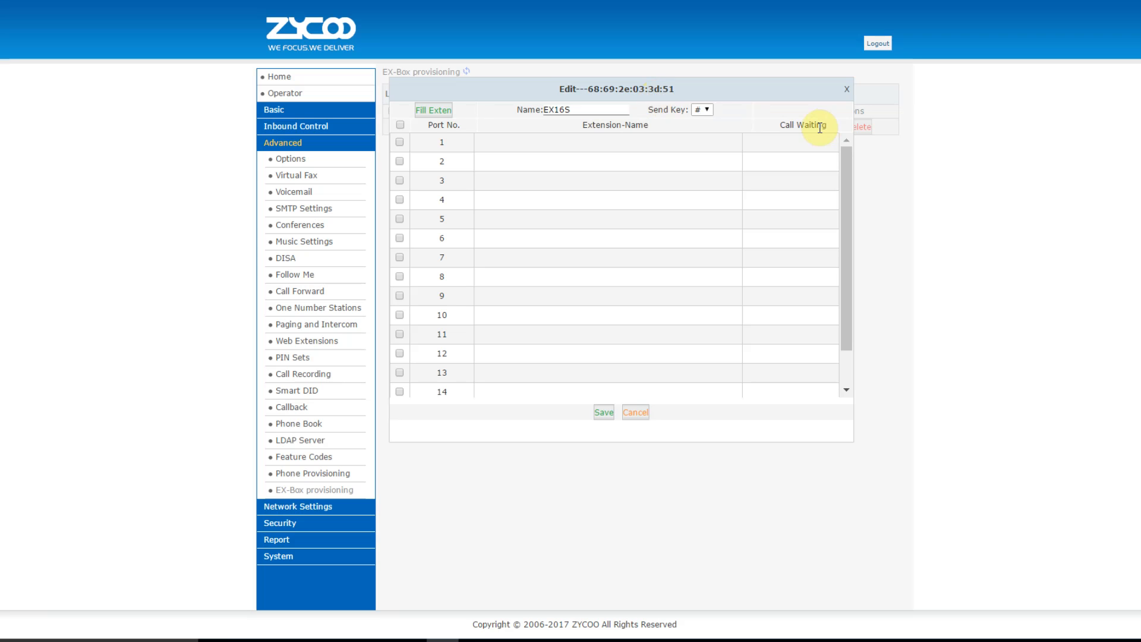
pyautogui.moveTo(861, 222)
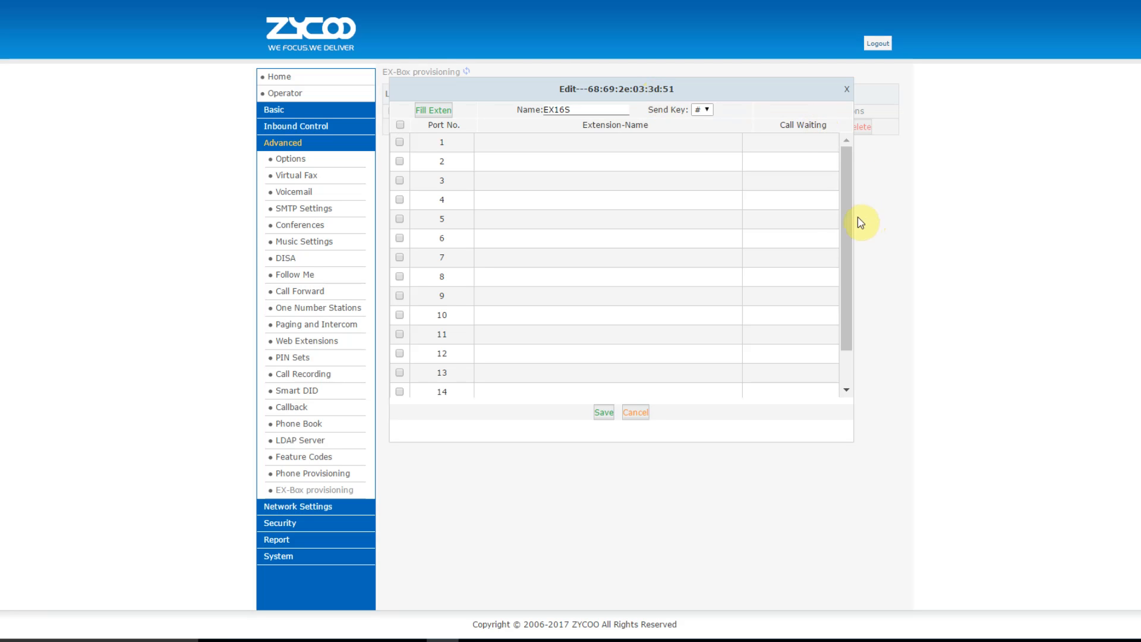
pyautogui.scroll(-3)
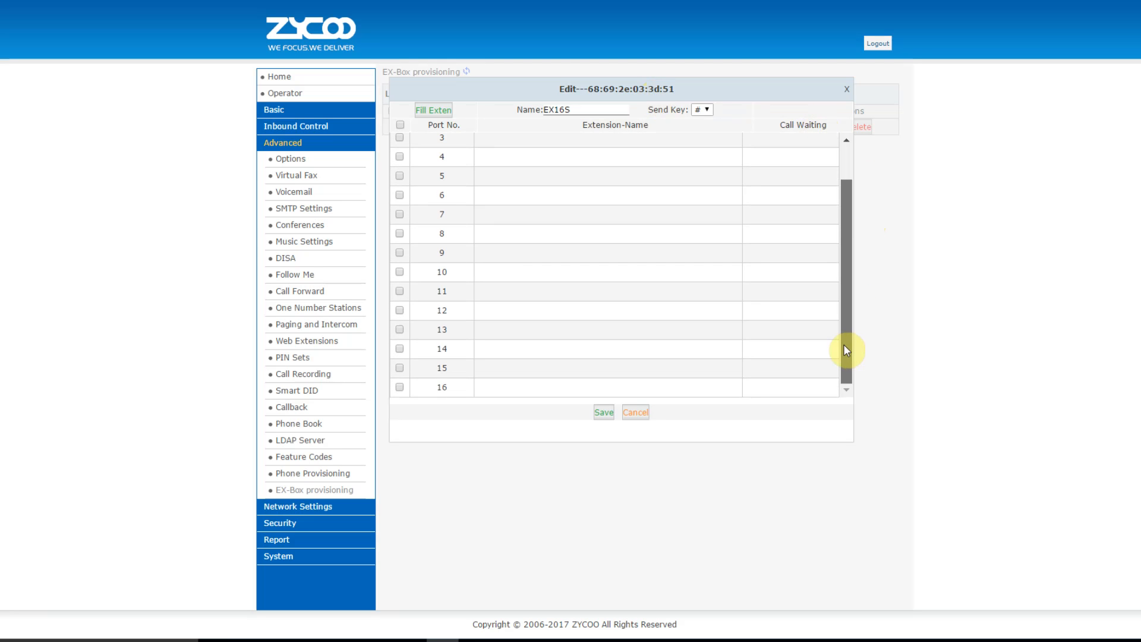
pyautogui.scroll(3)
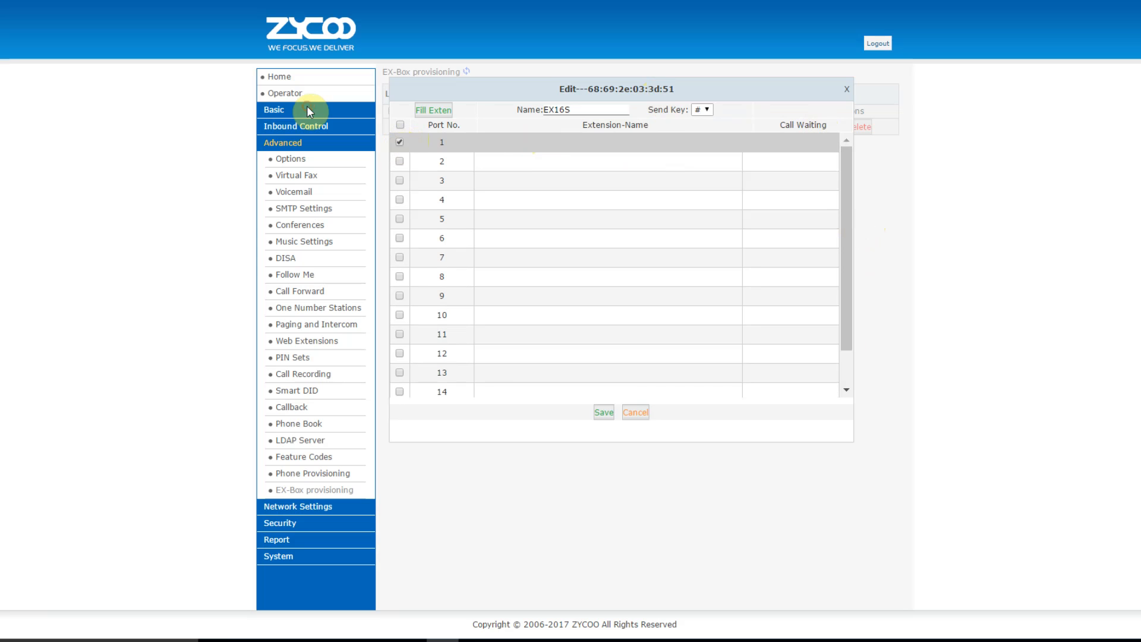
pyautogui.click(400, 160)
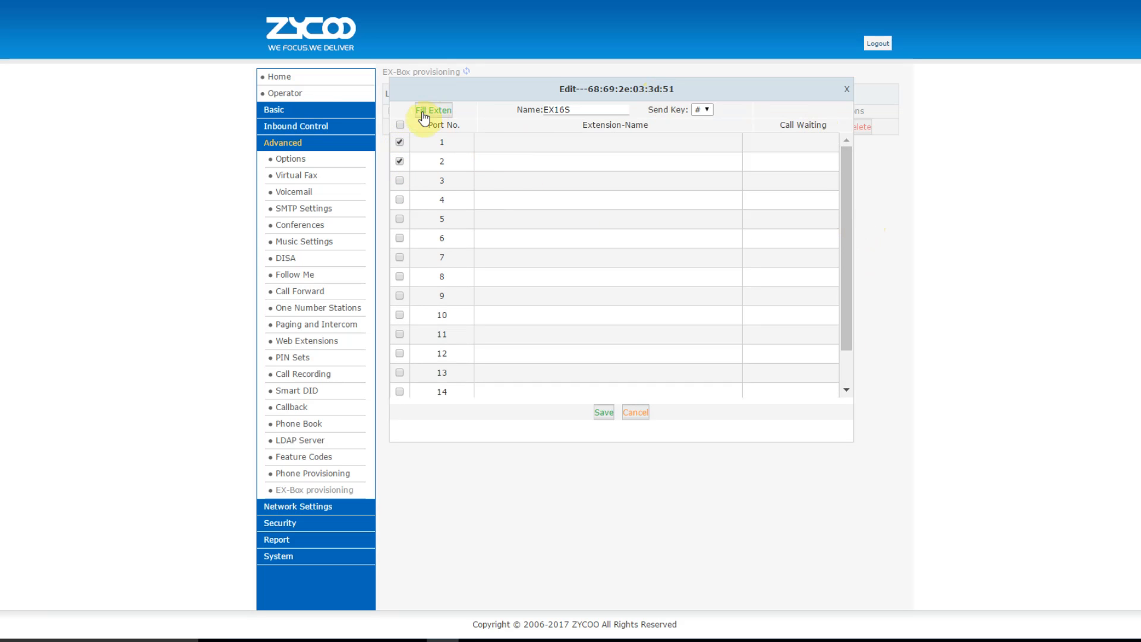
pyautogui.click(433, 110)
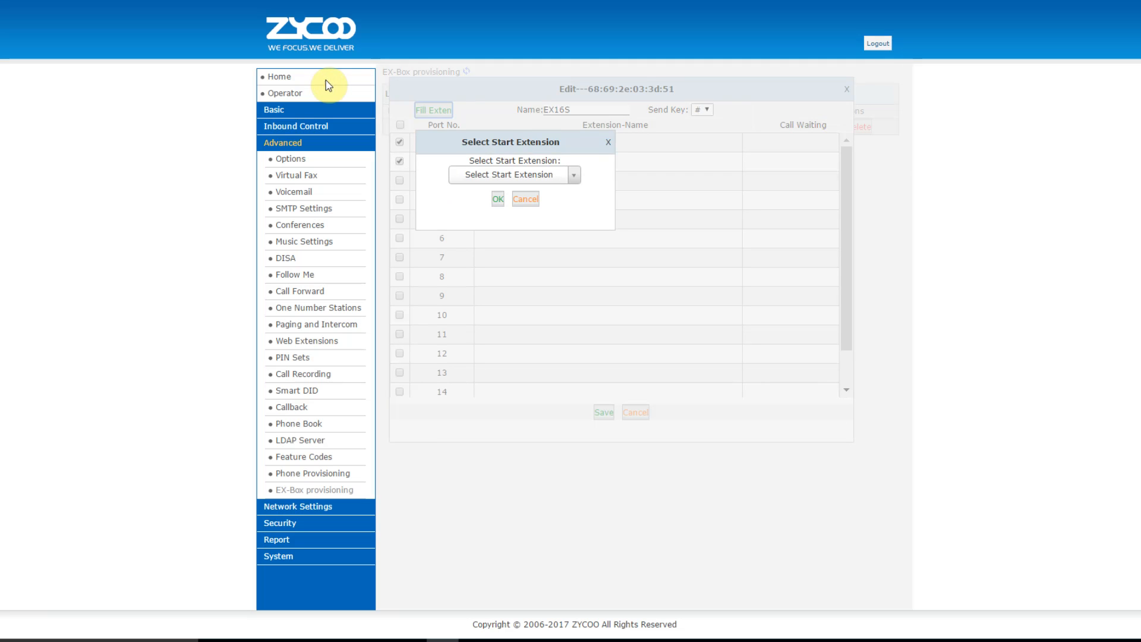
pyautogui.click(511, 174)
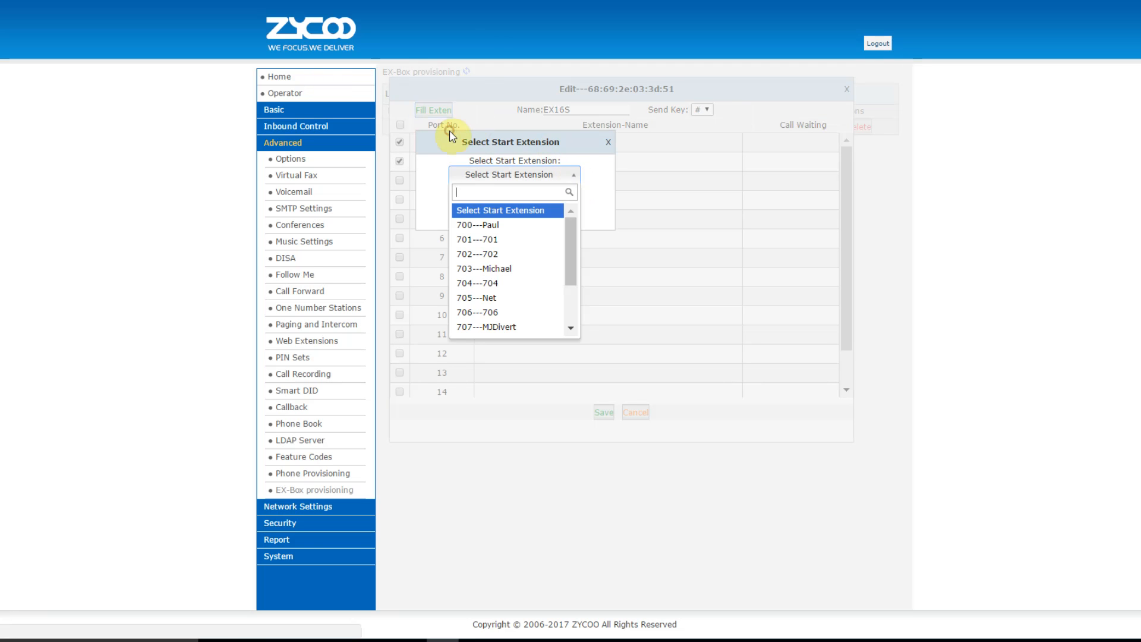
pyautogui.scroll(-3)
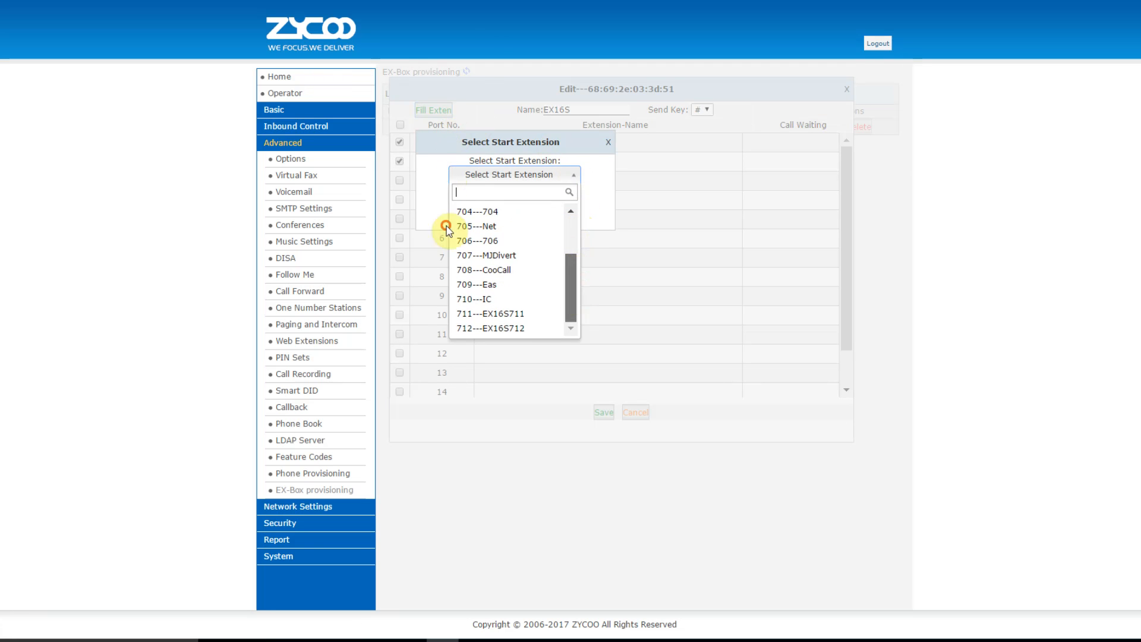
pyautogui.click(490, 314)
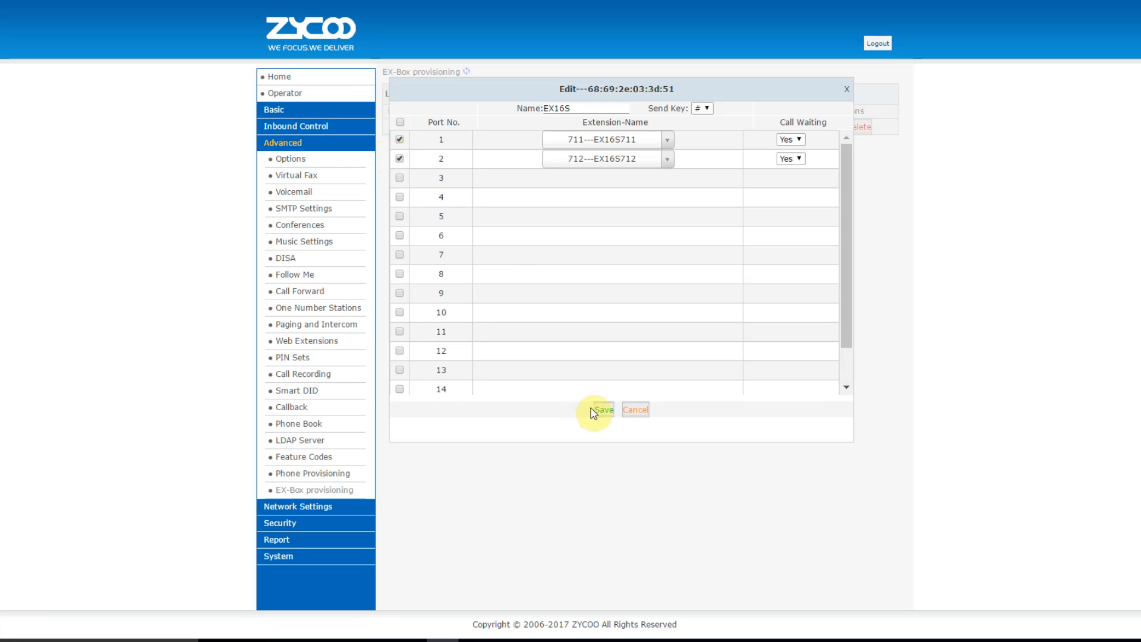
pyautogui.click(599, 410)
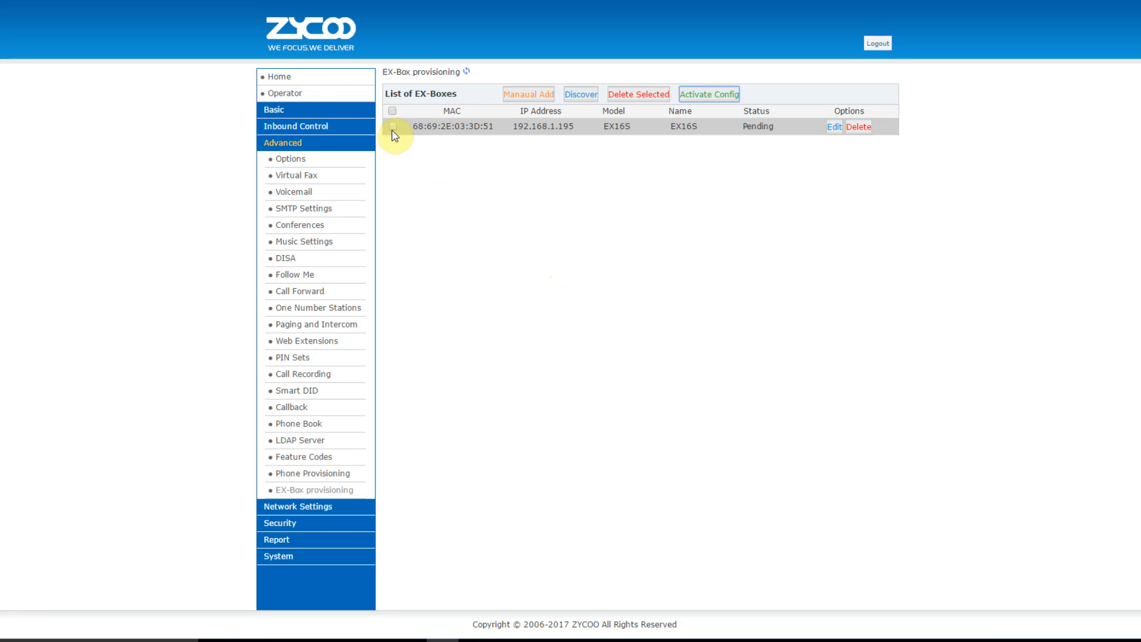
# Select the EX16S row and activate its pending configuration.
pyautogui.click(392, 111)
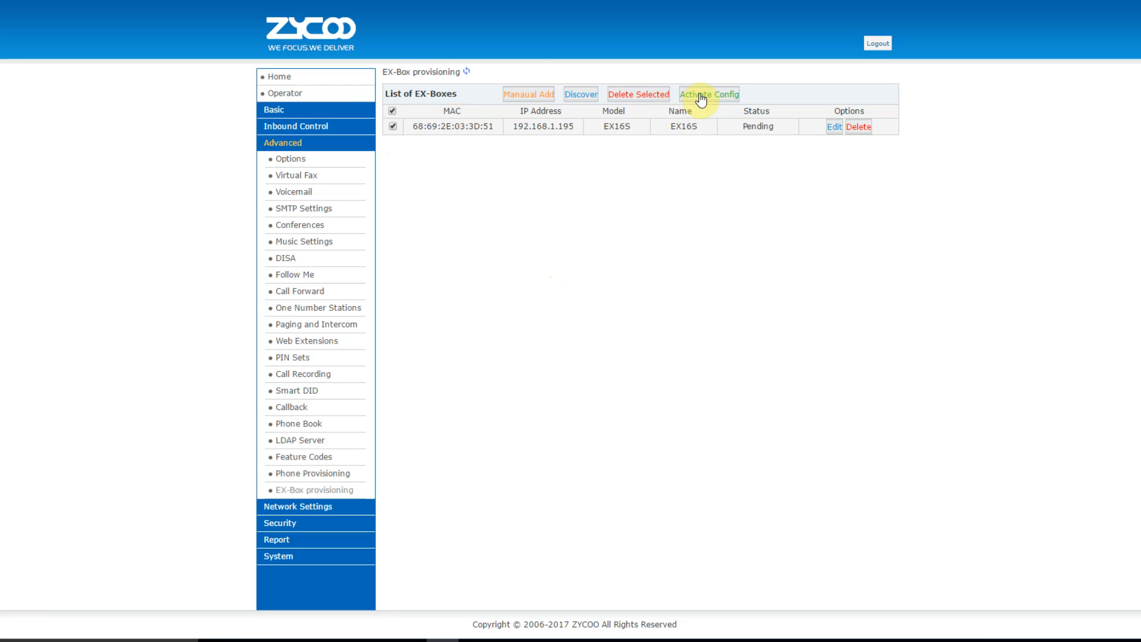
pyautogui.click(708, 95)
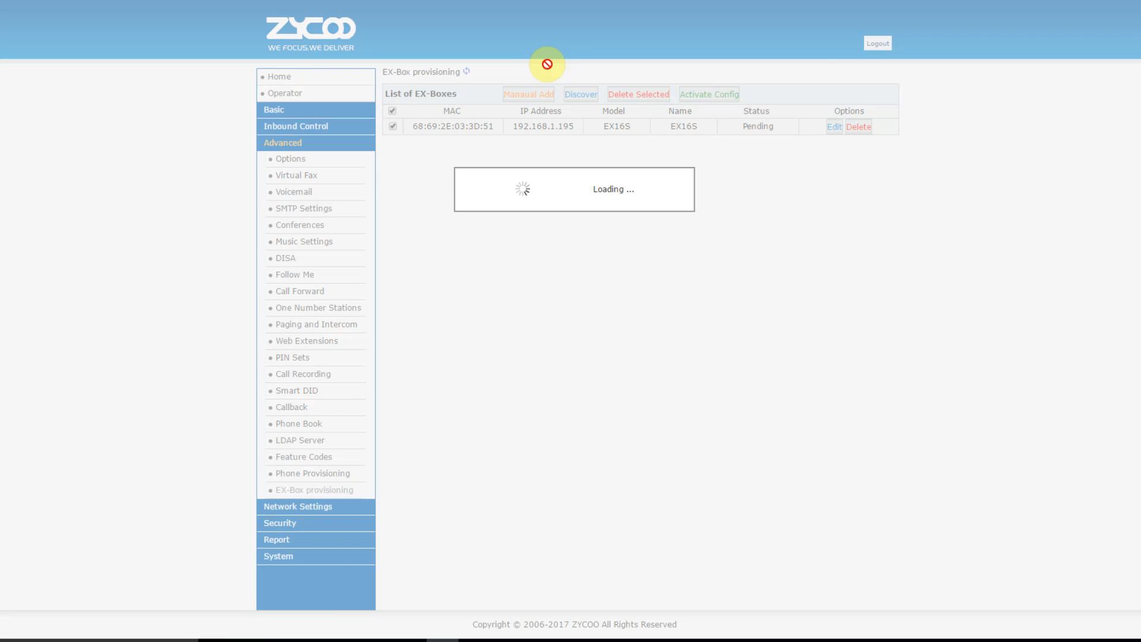
pyautogui.click(709, 94)
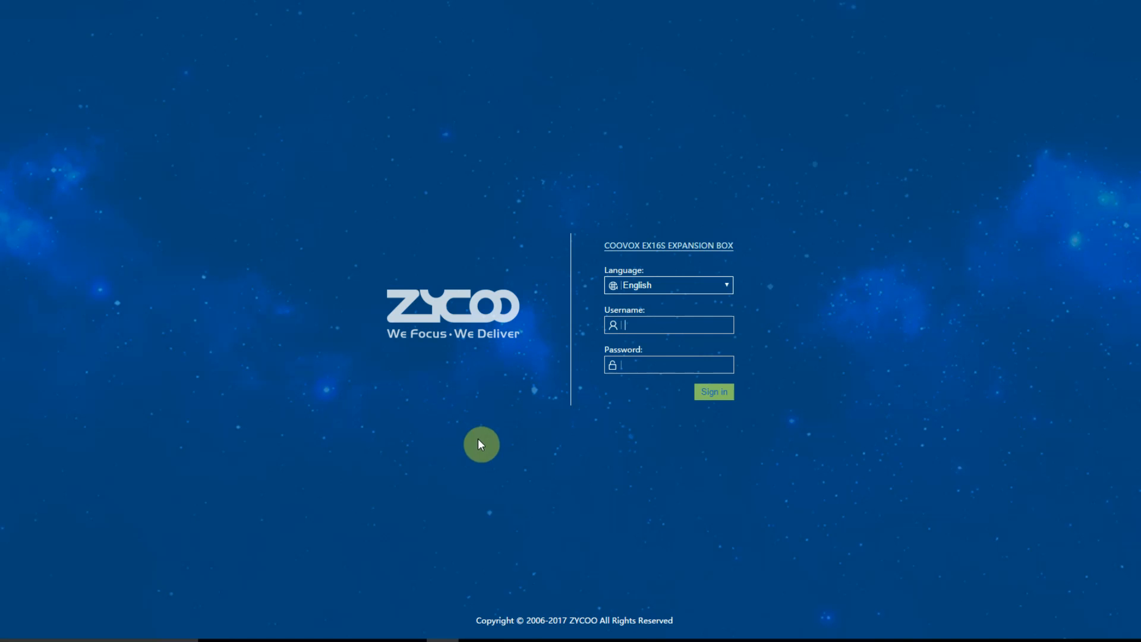
# Sign in to the EX16S expansion box's own web GUI as admin.
pyautogui.write('admin')
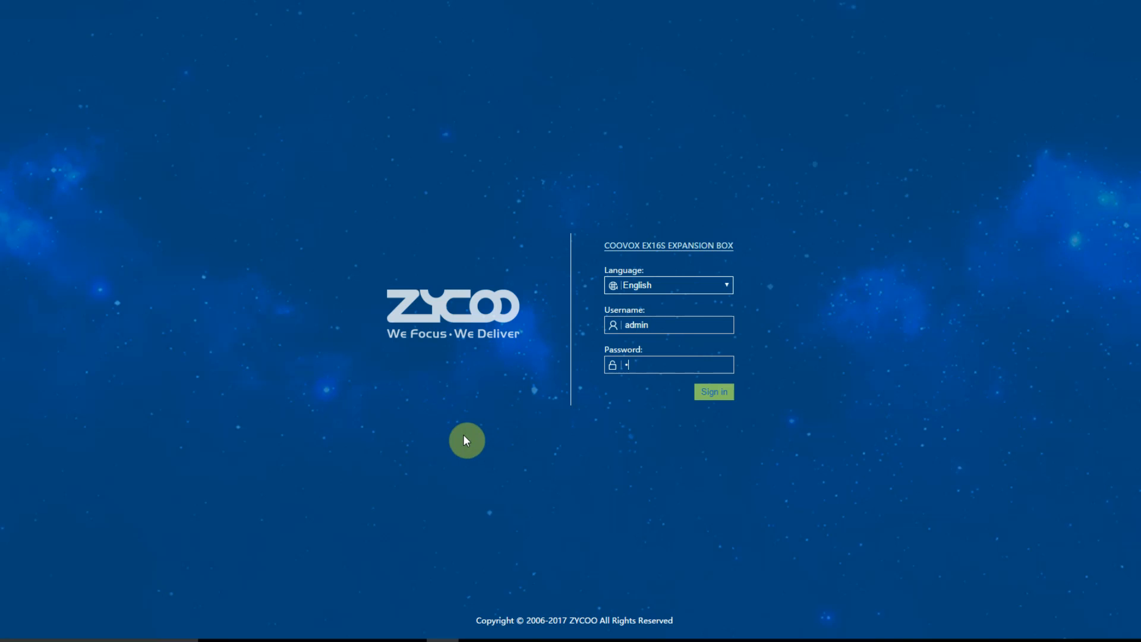
pyautogui.click(712, 391)
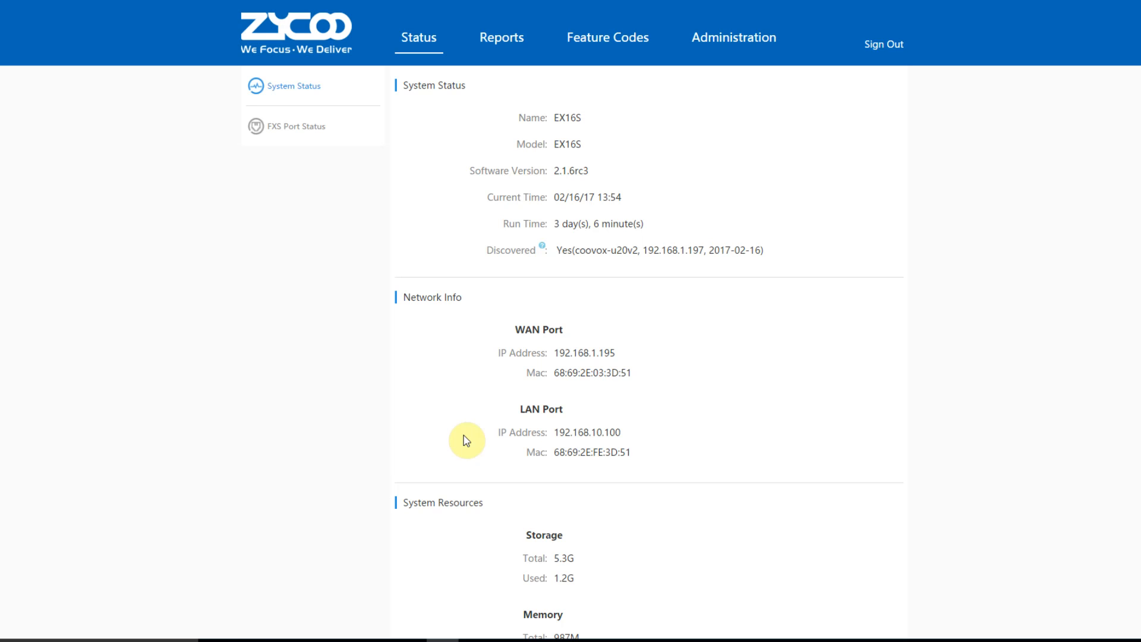
pyautogui.moveTo(667, 339)
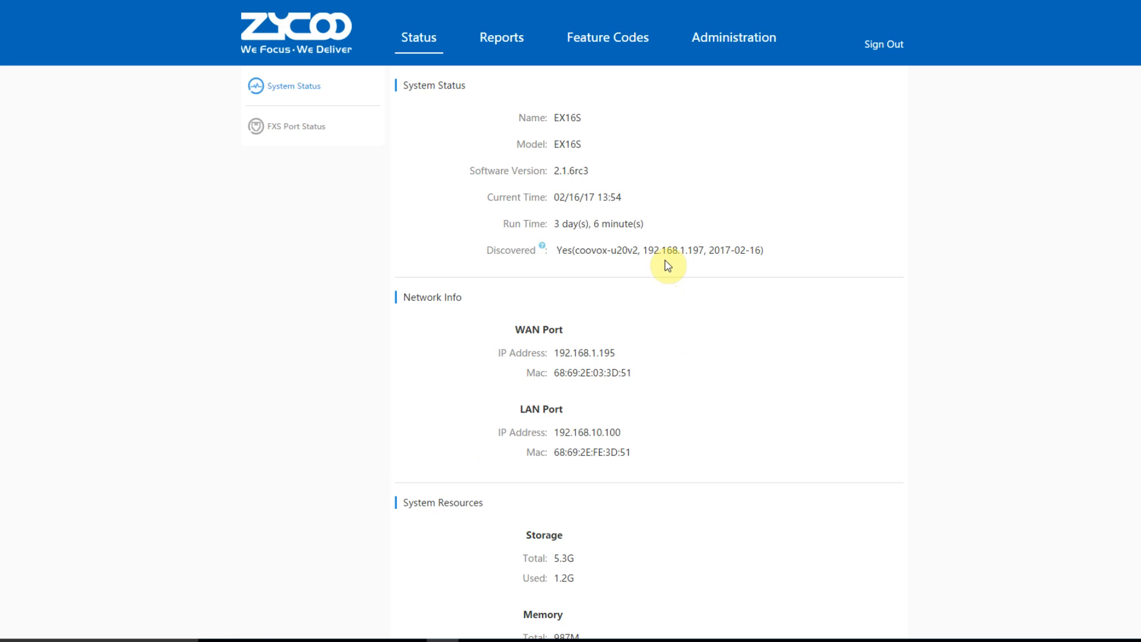
pyautogui.moveTo(637, 226)
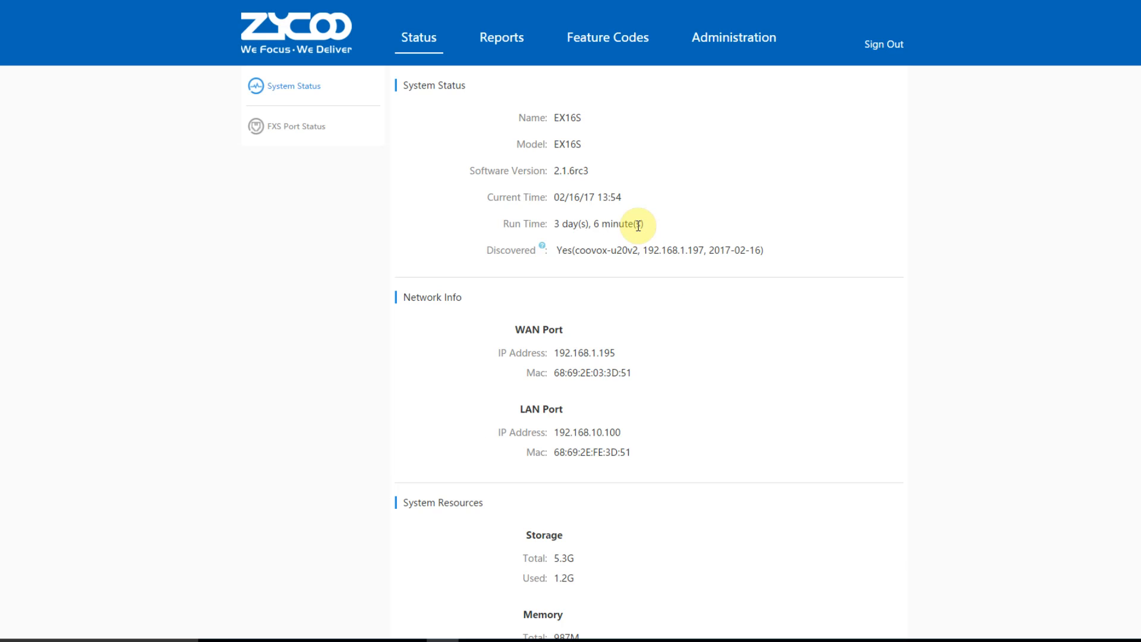
# Check System Status shows the box discovered by the U20, then go to Administration network settings.
pyautogui.scroll(-3)
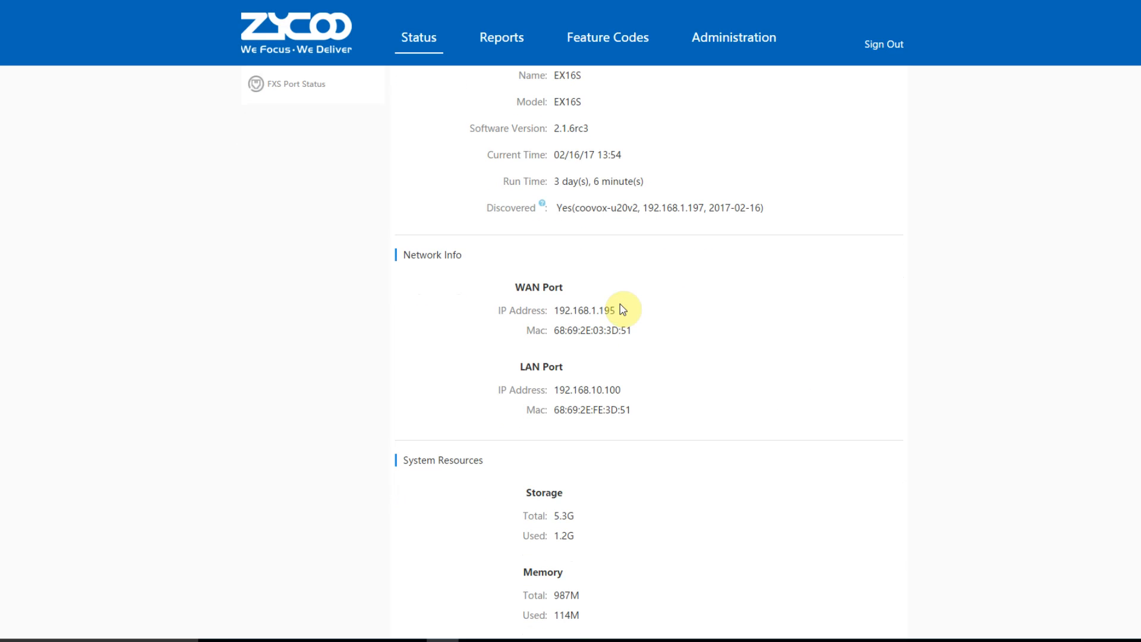
pyautogui.moveTo(770, 265)
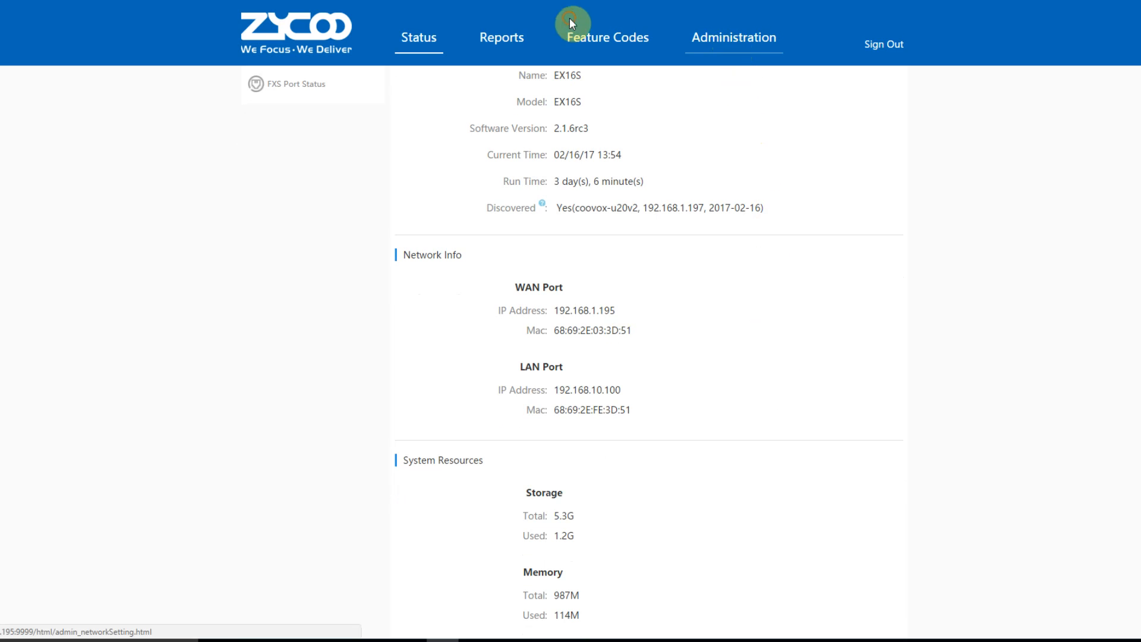
pyautogui.click(733, 37)
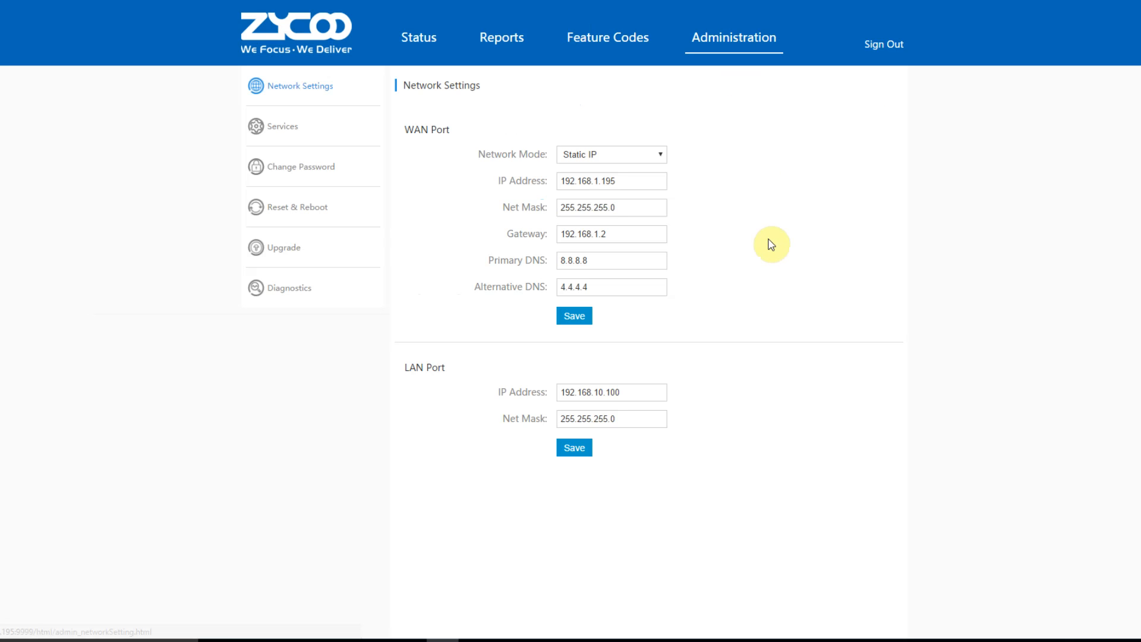